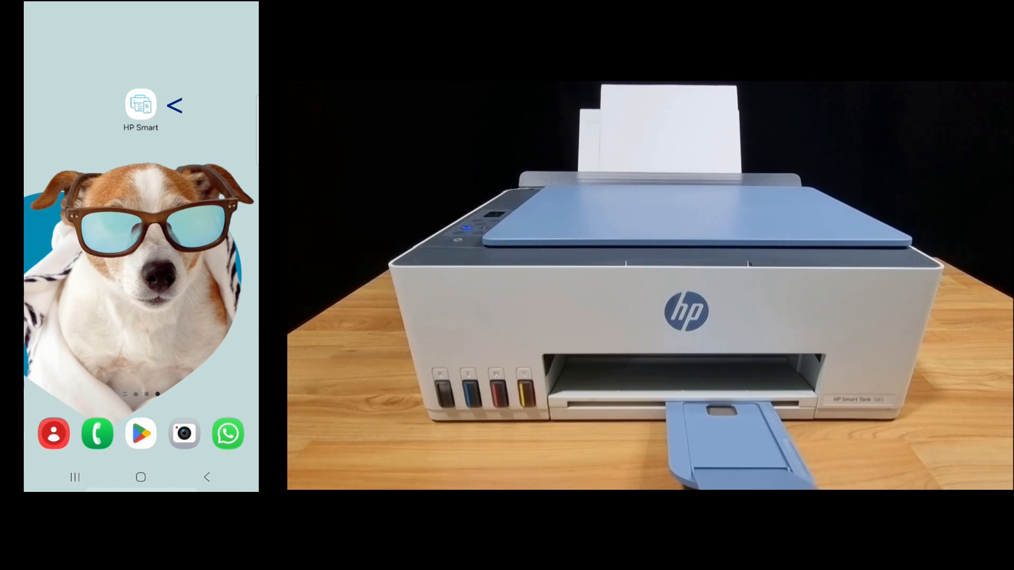
Launch HP Smart from the phone's home screen to reach its dashboard.
left_click(140, 104)
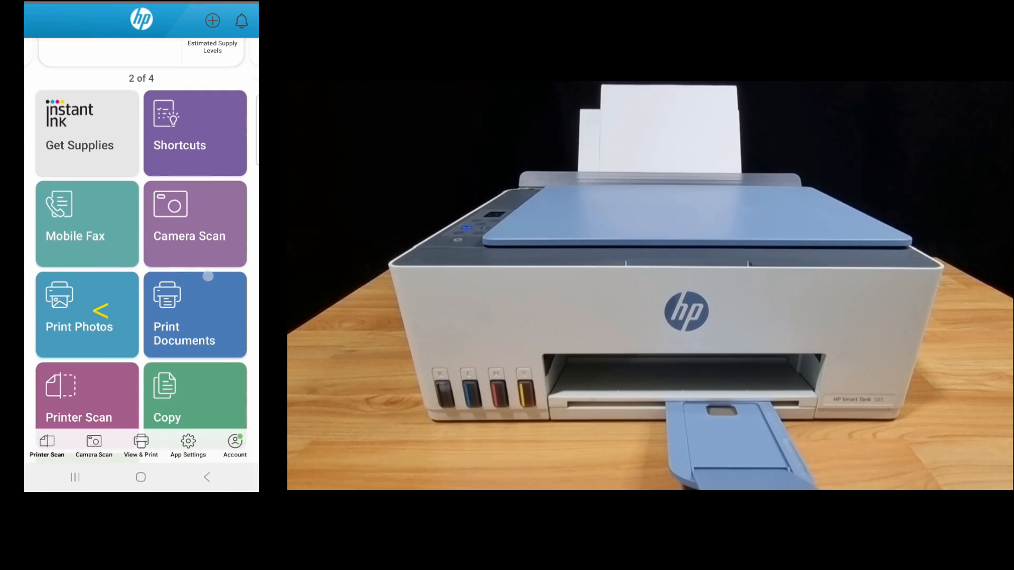
Pick the night Ferris wheel photo from Favorites under Print Photos.
left_click(79, 315)
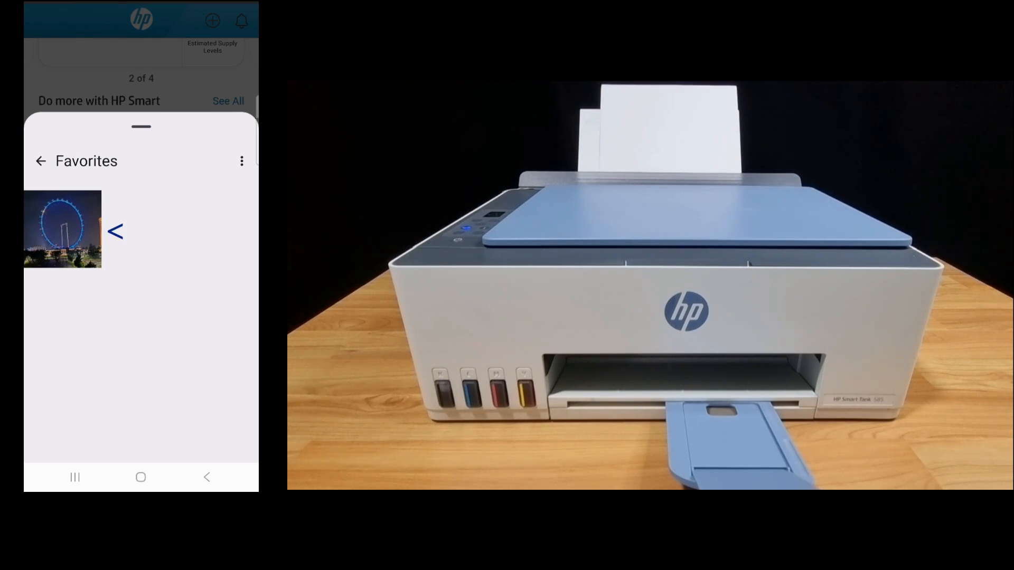
left_click(62, 231)
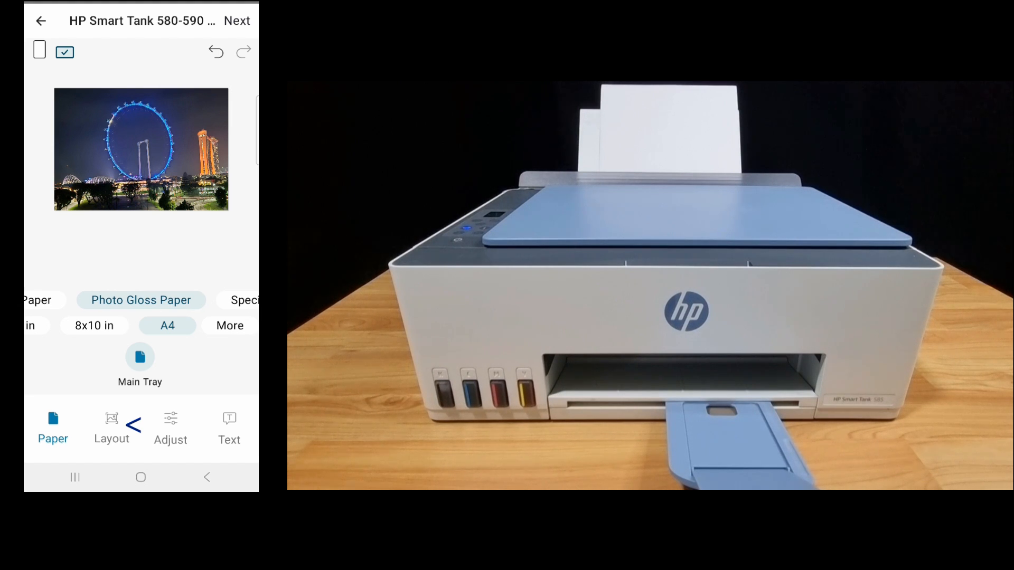
Set the photo layout to Fill and continue to Print Preview.
left_click(112, 427)
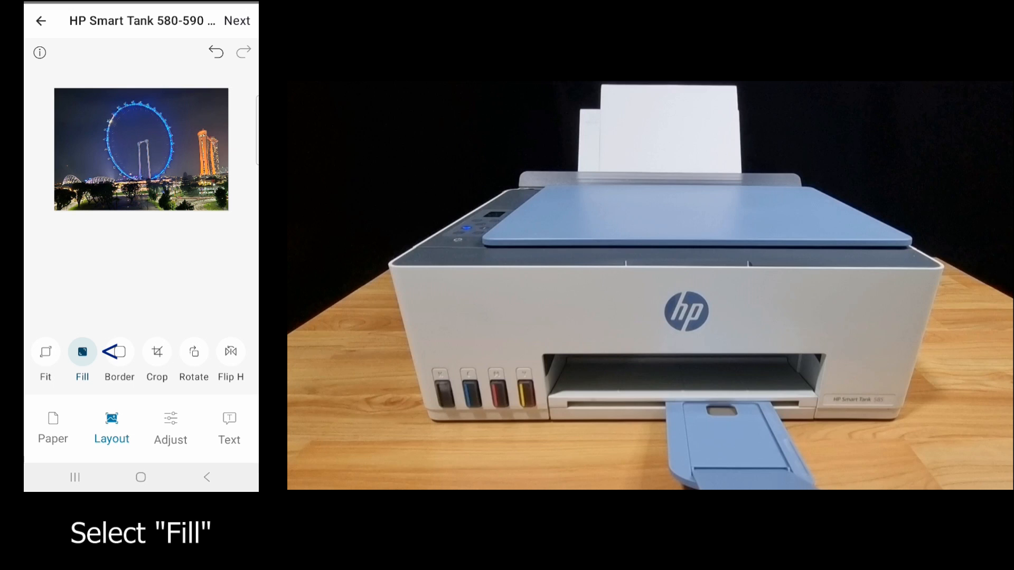
left_click(82, 352)
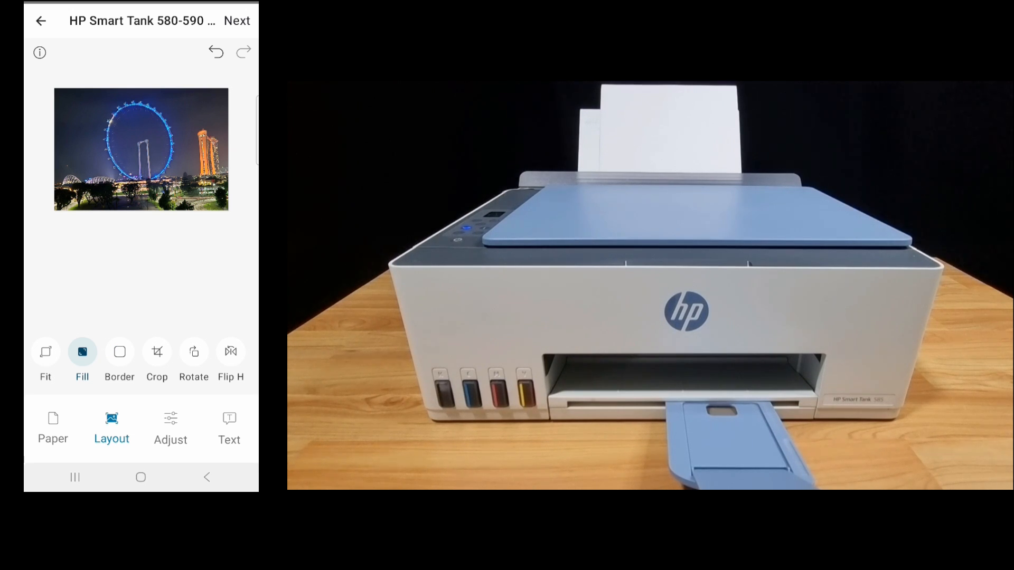
left_click(239, 22)
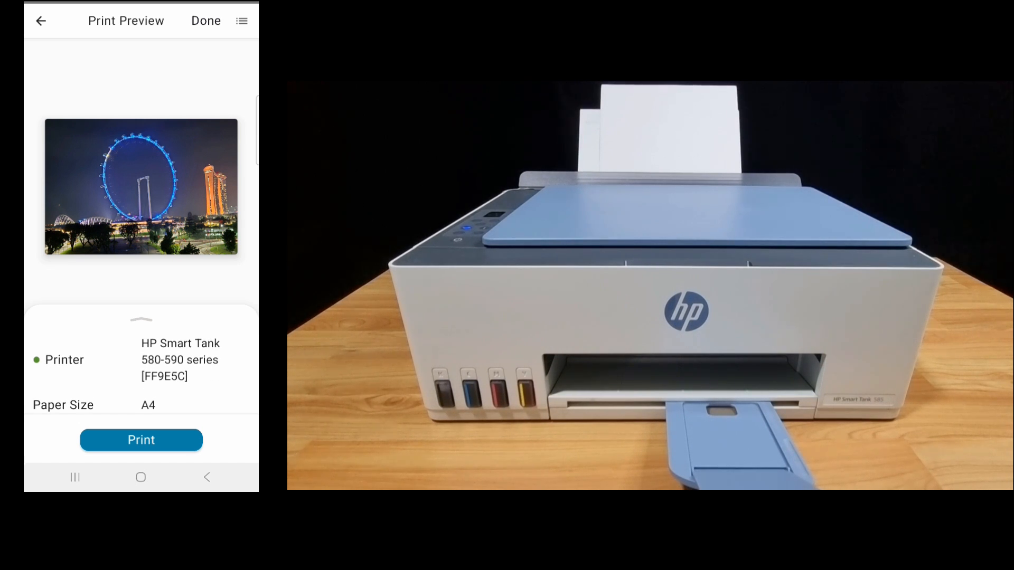
Review the print settings and print the Ferris wheel photo on the Smart Tank.
left_click_drag(141, 324, 141, 194)
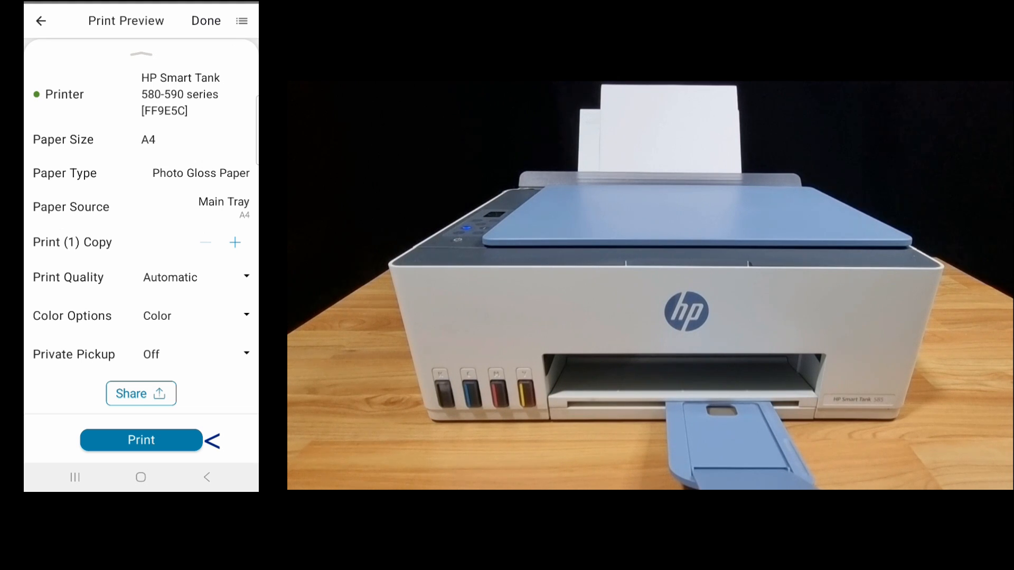
left_click(141, 440)
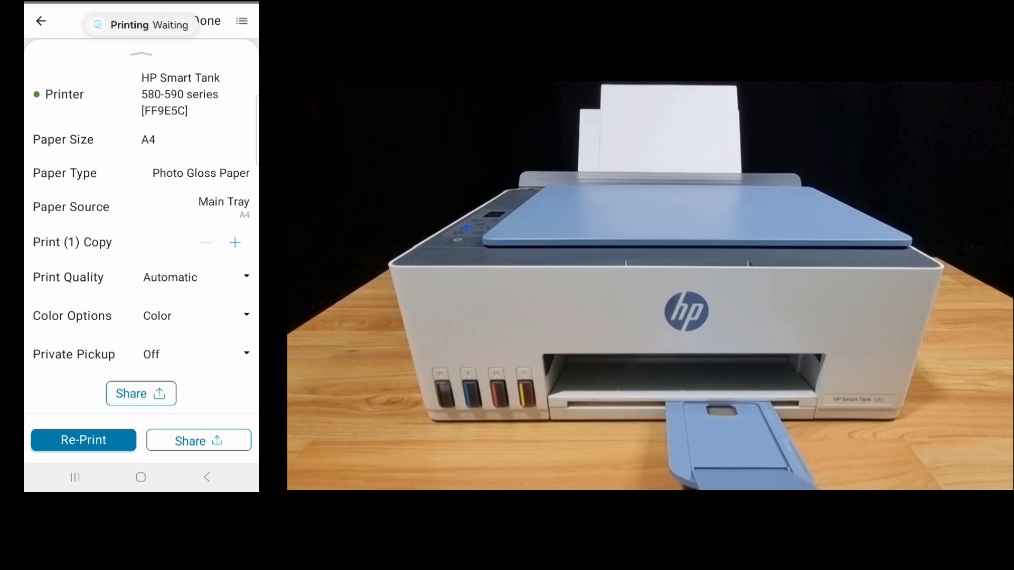